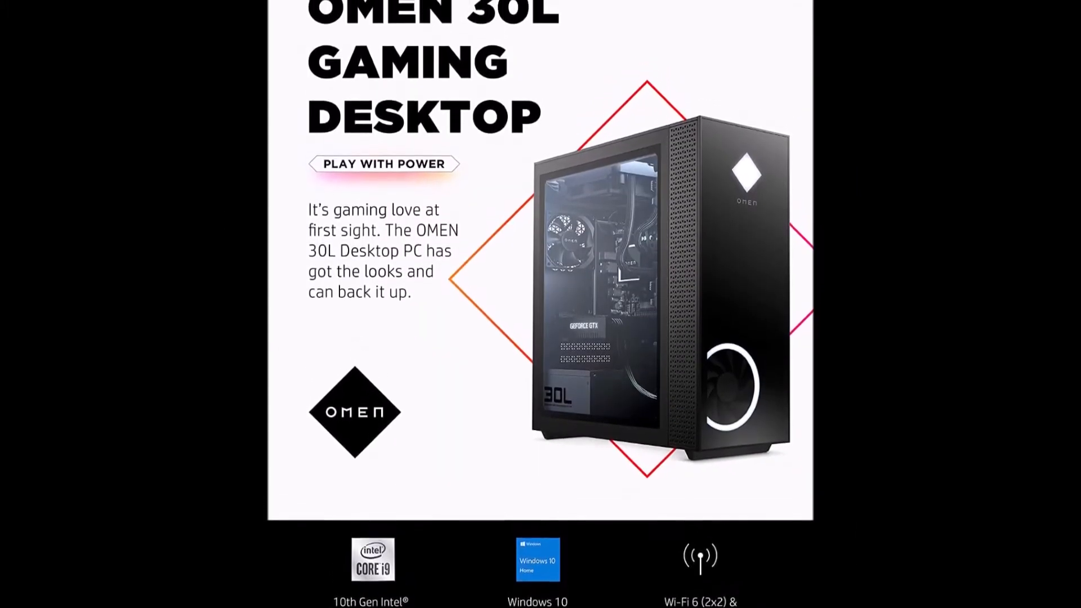
{"action": "scroll", "scroll_direction": "down", "scroll_amount": 3}
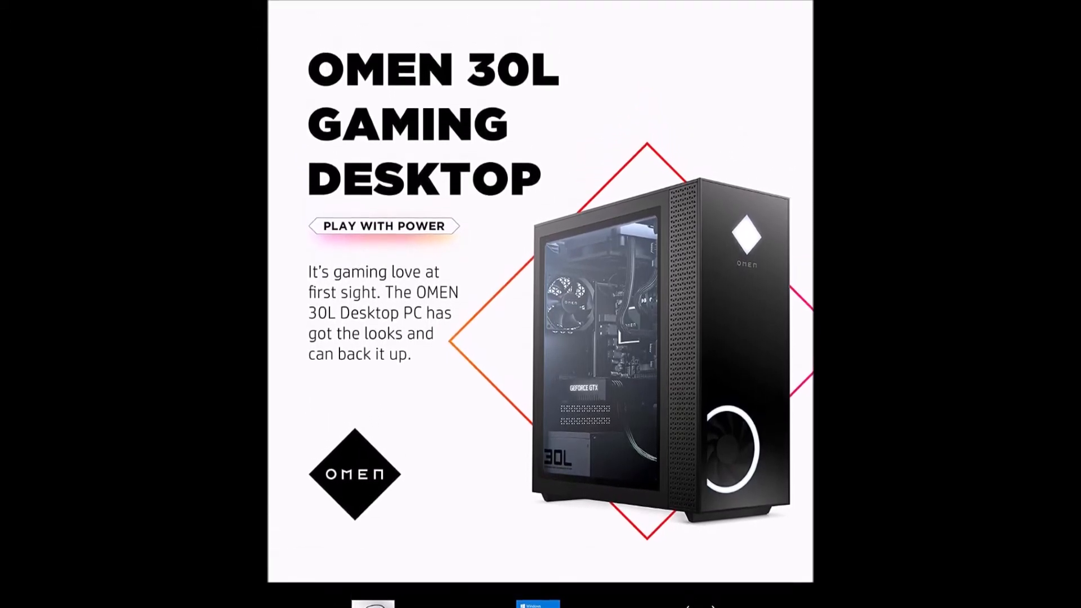
{"action": "scroll", "scroll_direction": "down", "scroll_amount": 3}
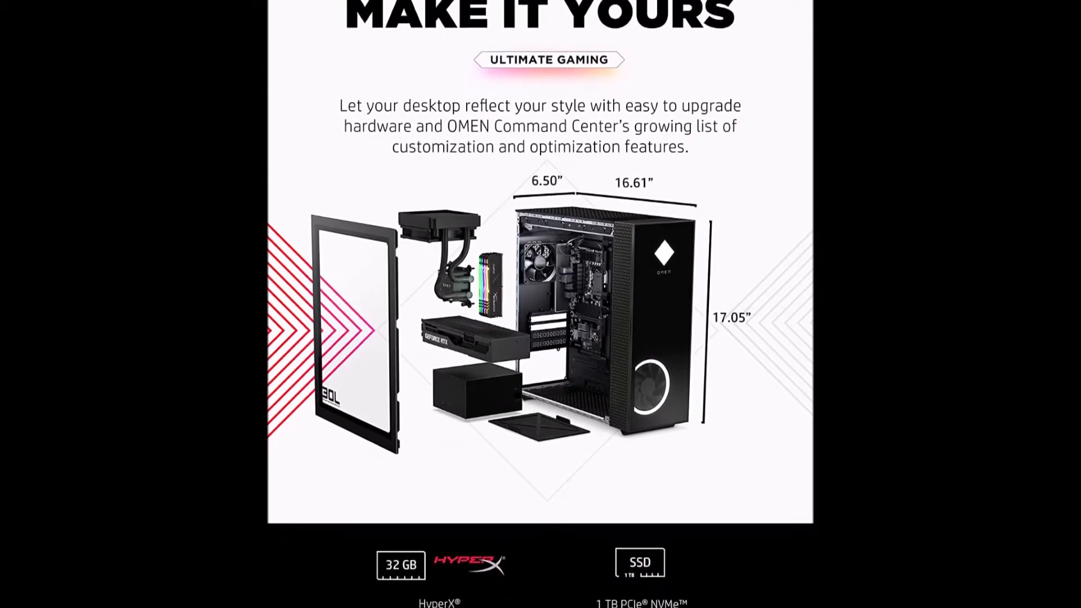
{"action": "scroll", "scroll_direction": "down", "scroll_amount": 3}
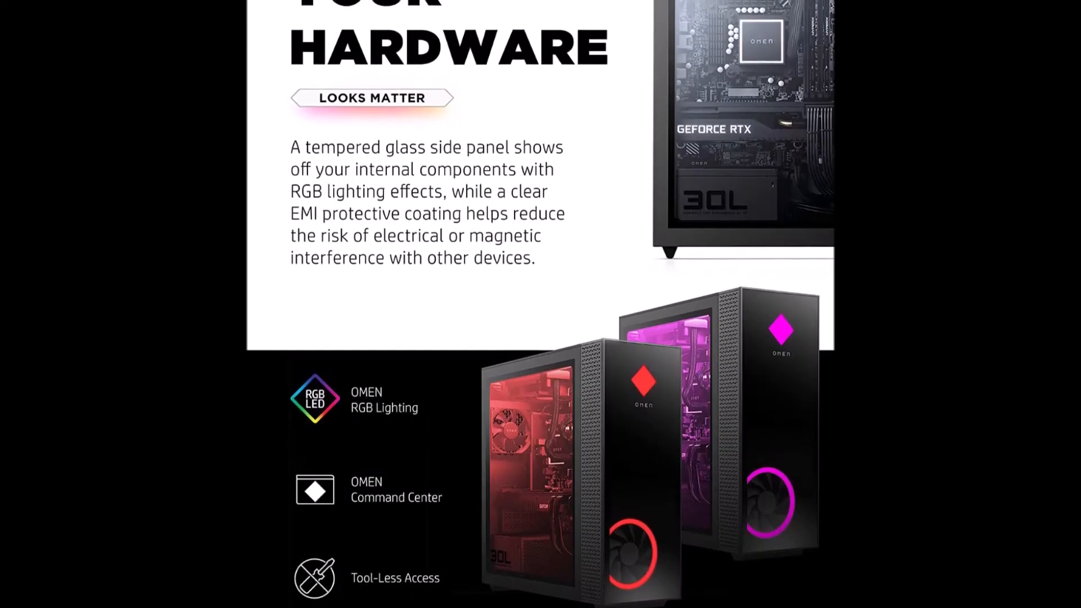
{"action": "scroll", "scroll_direction": "down", "scroll_amount": 3}
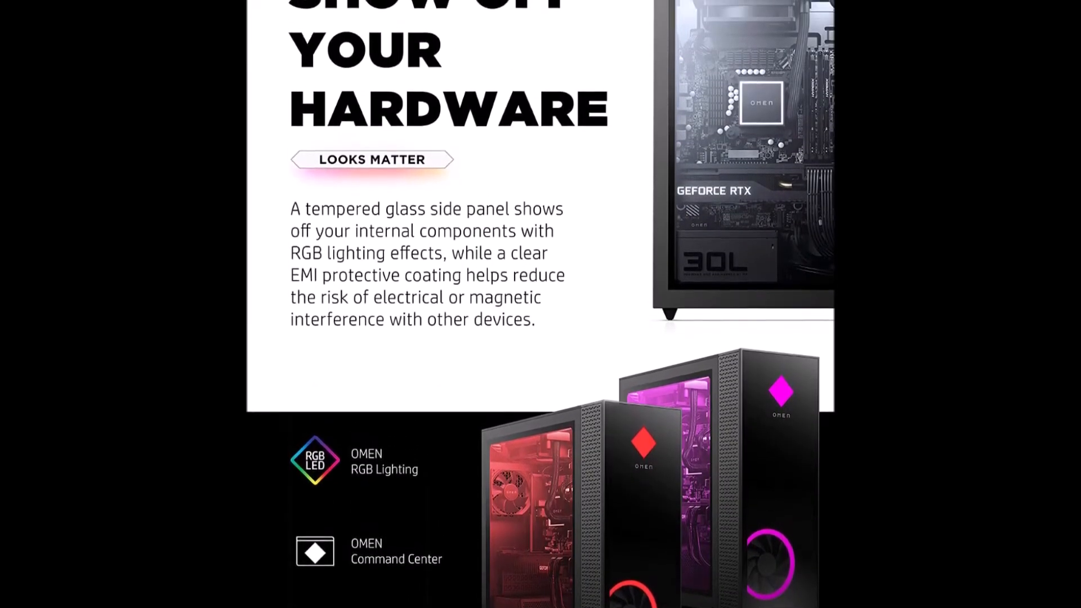